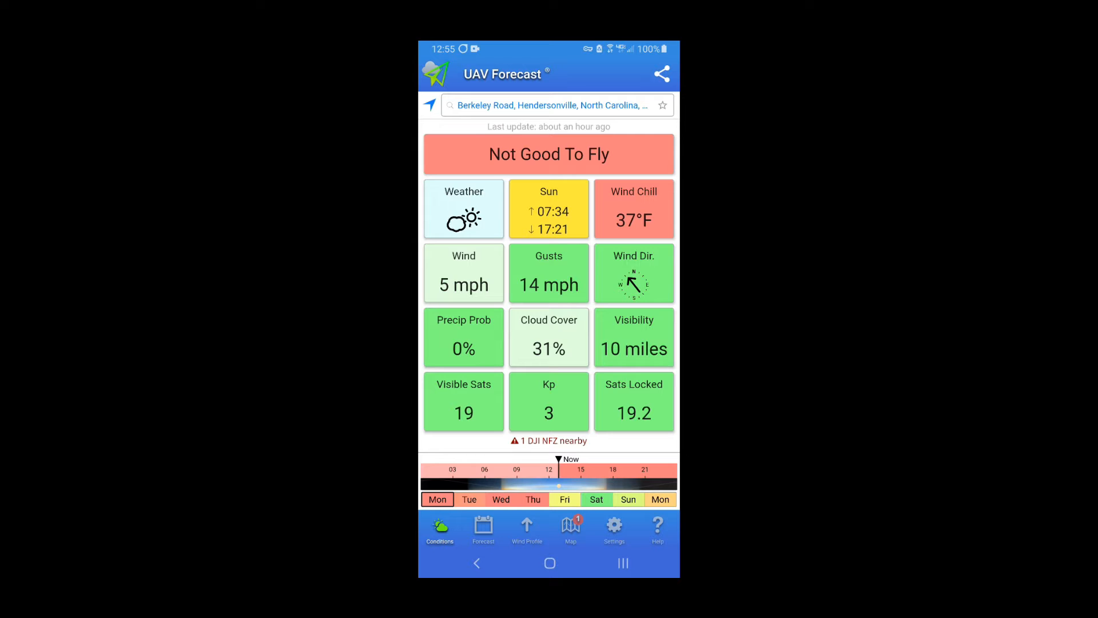
# - Show the hourly forecast table for Berkeley Road, Hendersonville
pyautogui.click(484, 528)
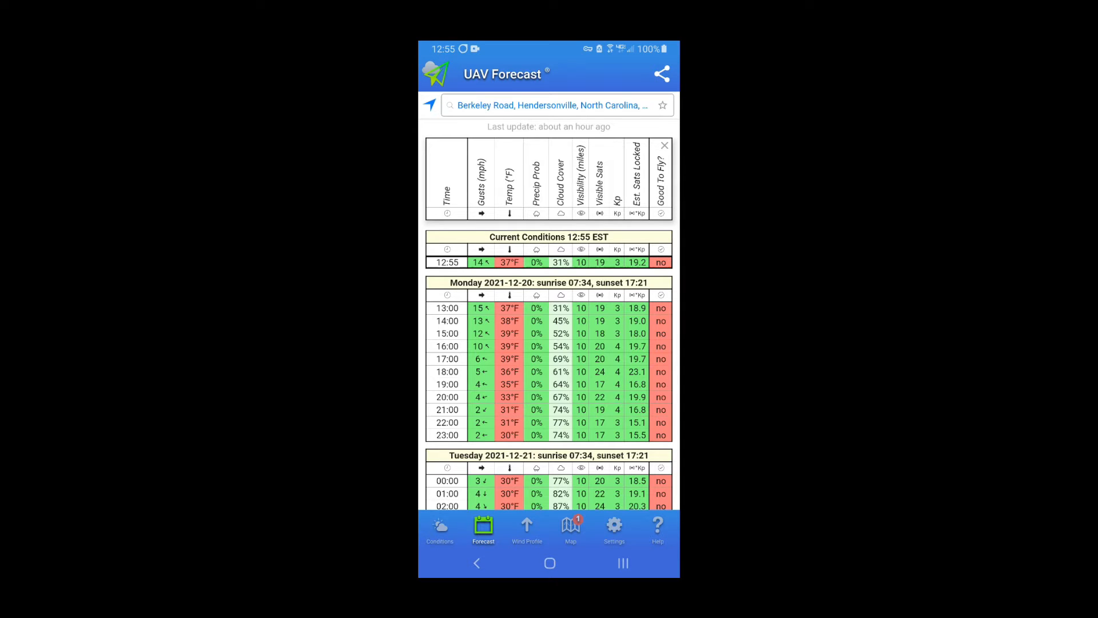
# - View the wind profile by altitude, then bring up the settings menu
pyautogui.click(527, 530)
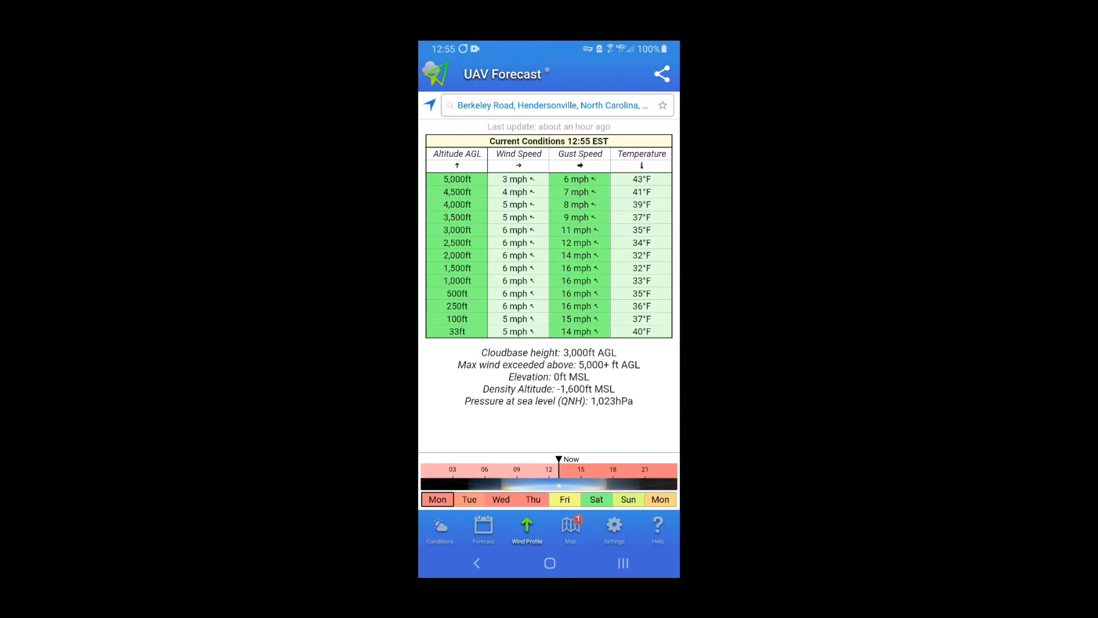
pyautogui.click(614, 528)
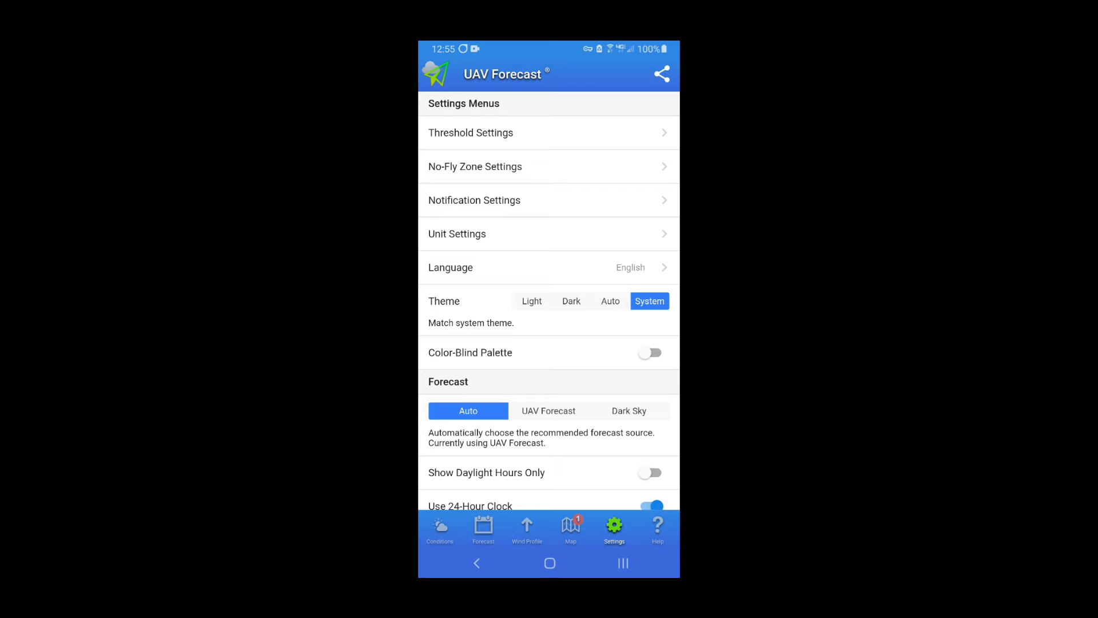
# - Display the flight threshold settings, including the 20 mph max wind limit
pyautogui.click(470, 132)
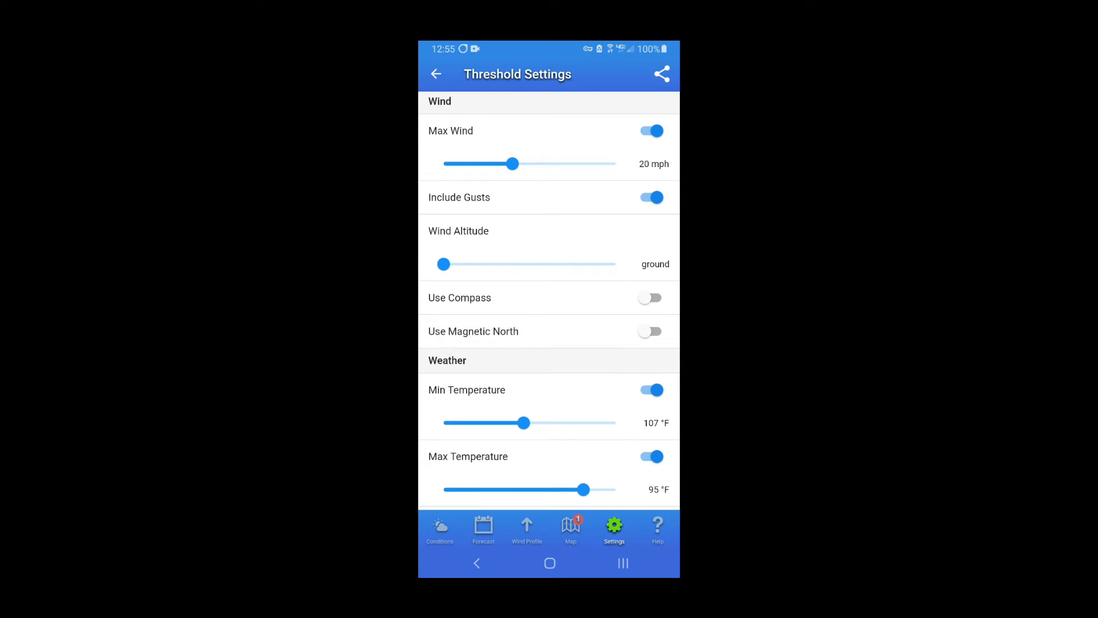
# - Set the Weather Min Temperature slider to 40 °F, keeping the maximum at 95 °F
pyautogui.scroll(-3)
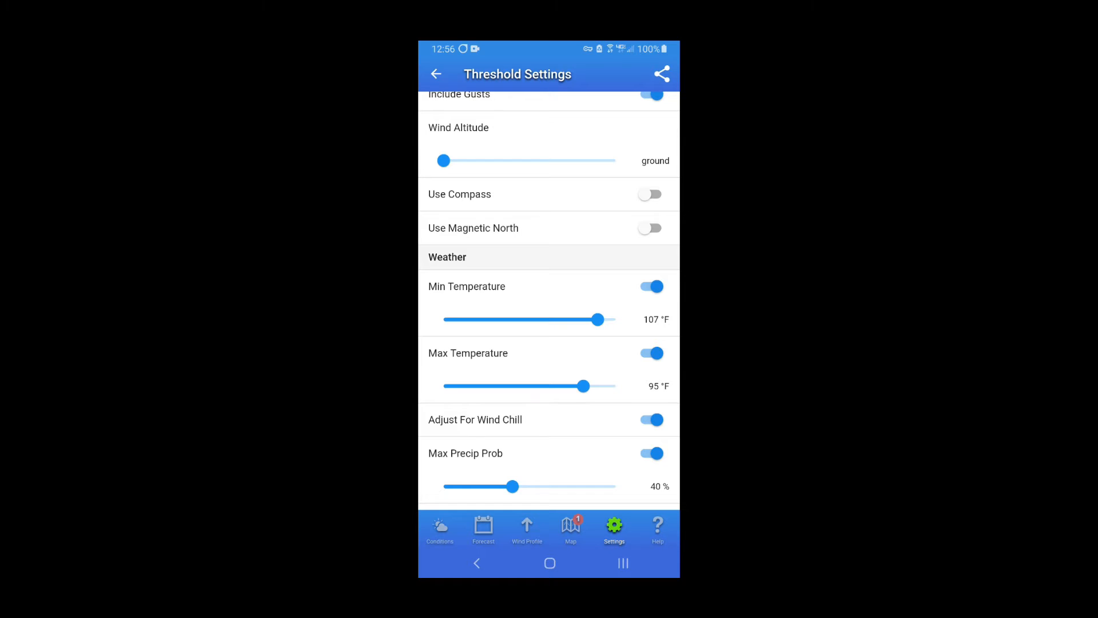
pyautogui.moveTo(596, 319); pyautogui.dragTo(524, 319)
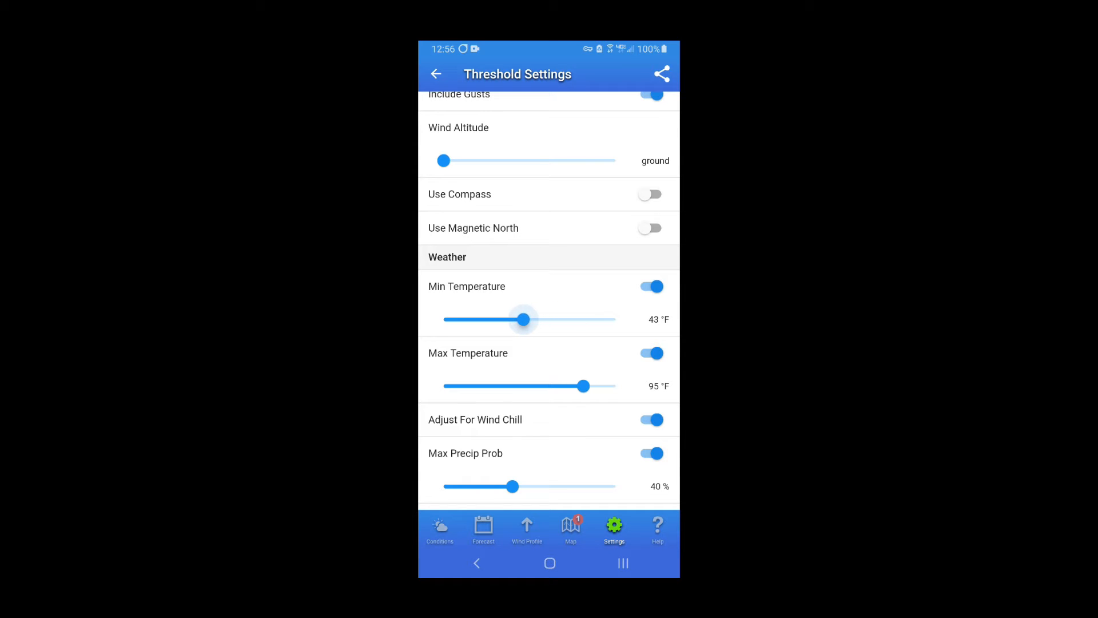
pyautogui.moveTo(524, 318); pyautogui.dragTo(526, 318)
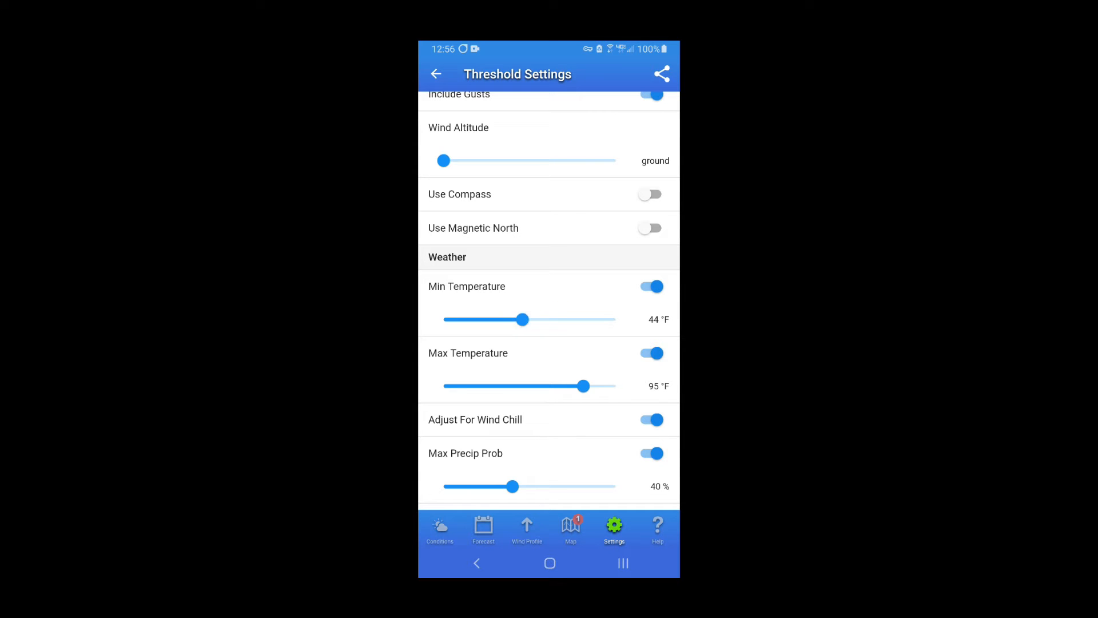
pyautogui.moveTo(524, 319); pyautogui.dragTo(528, 319)
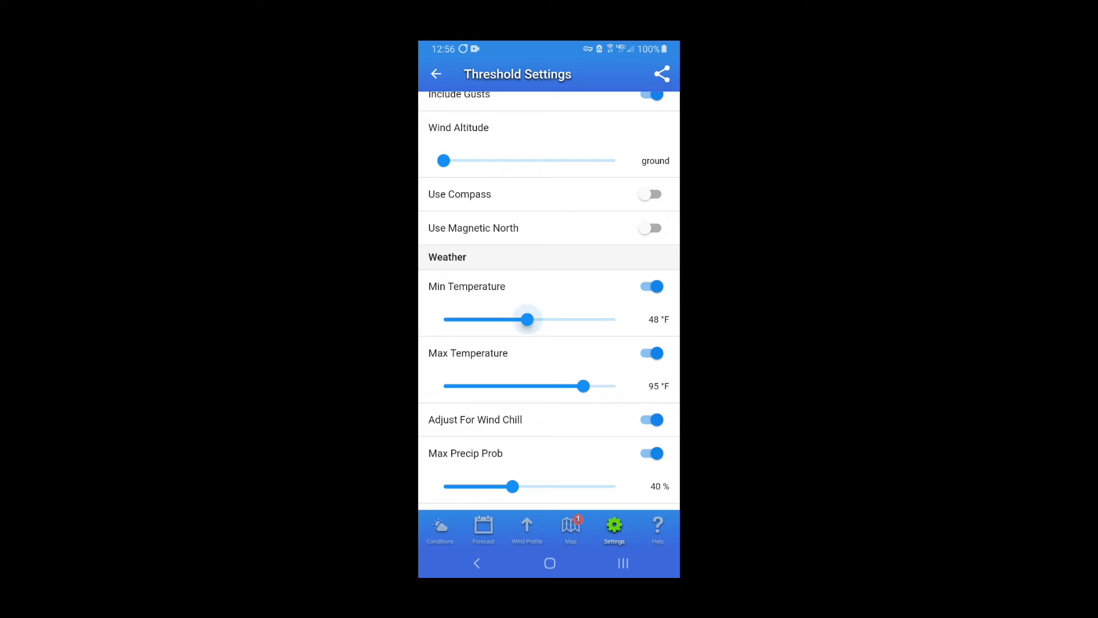
pyautogui.moveTo(527, 319); pyautogui.dragTo(531, 319)
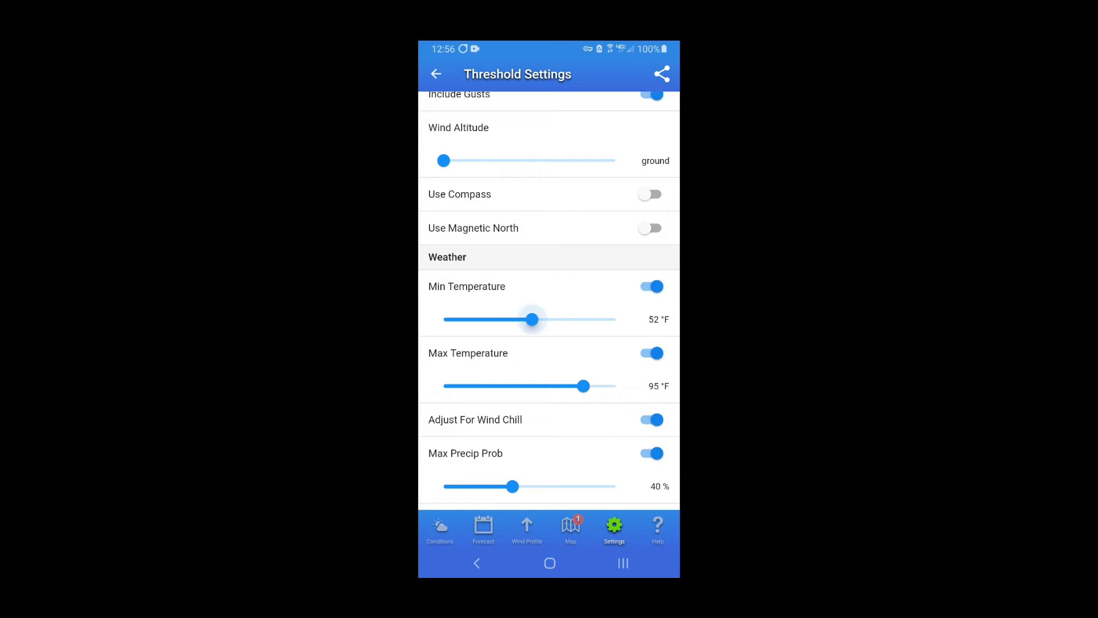
pyautogui.moveTo(531, 319); pyautogui.dragTo(511, 319)
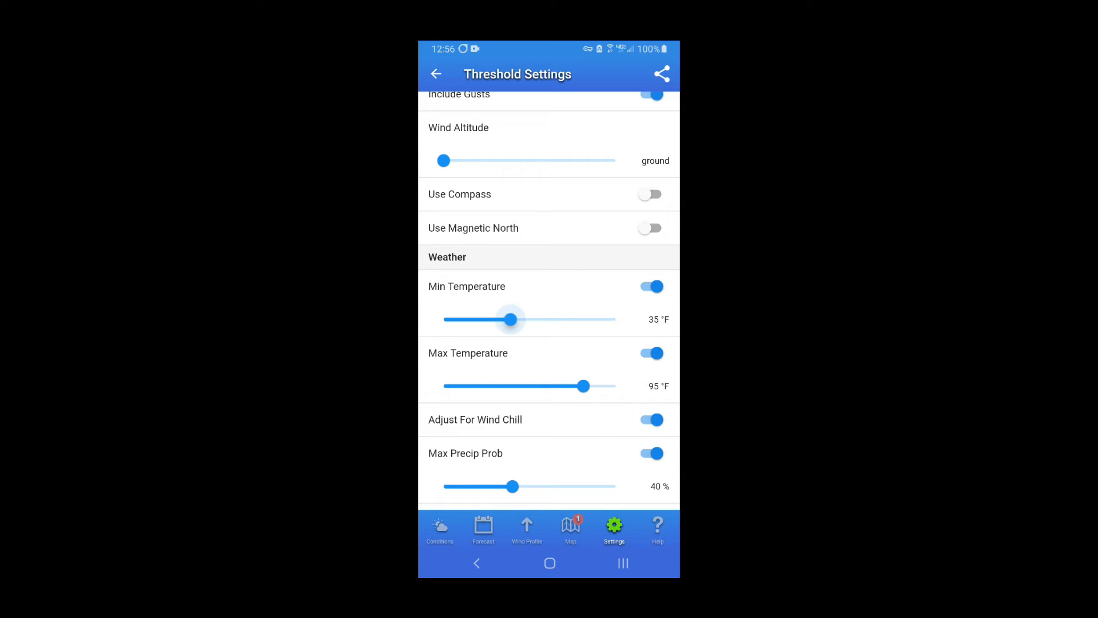
pyautogui.moveTo(510, 319); pyautogui.dragTo(518, 319)
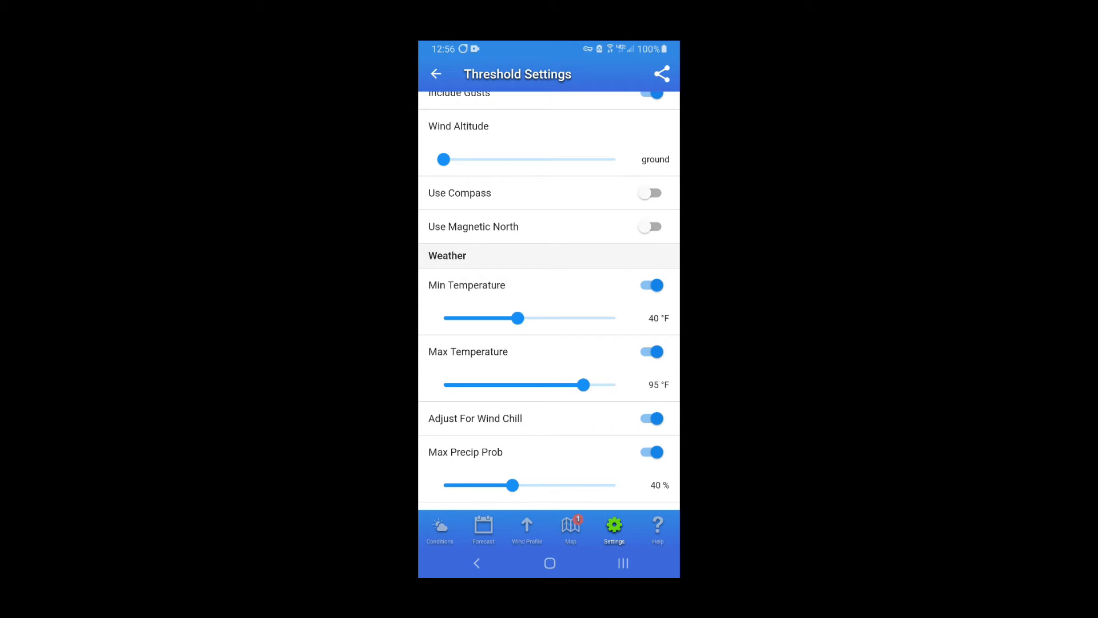
pyautogui.scroll(-3)
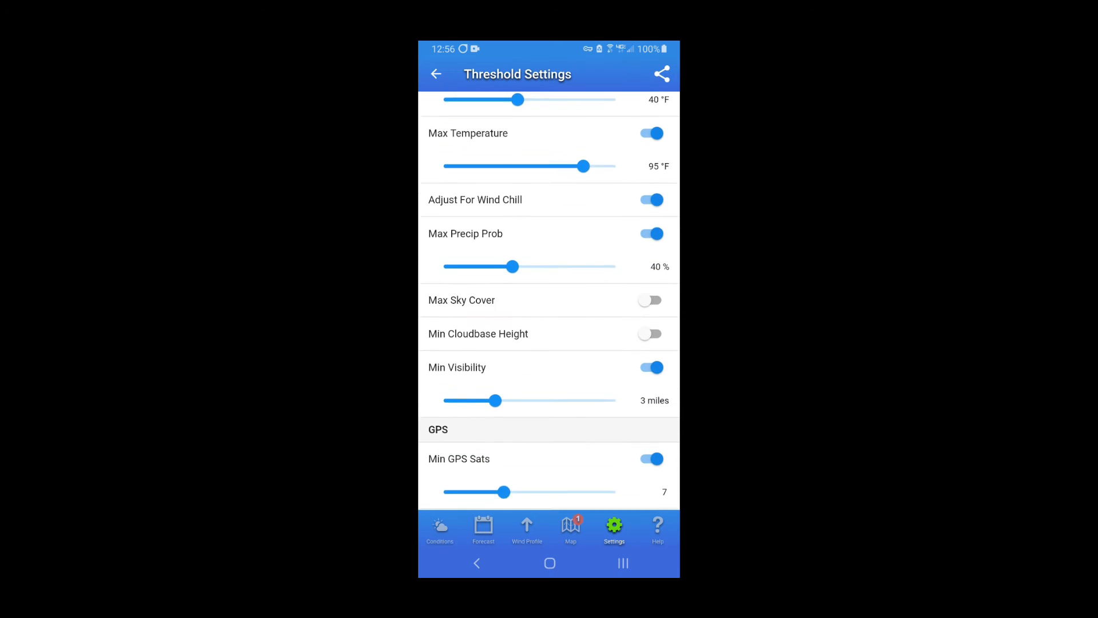
pyautogui.scroll(-3)
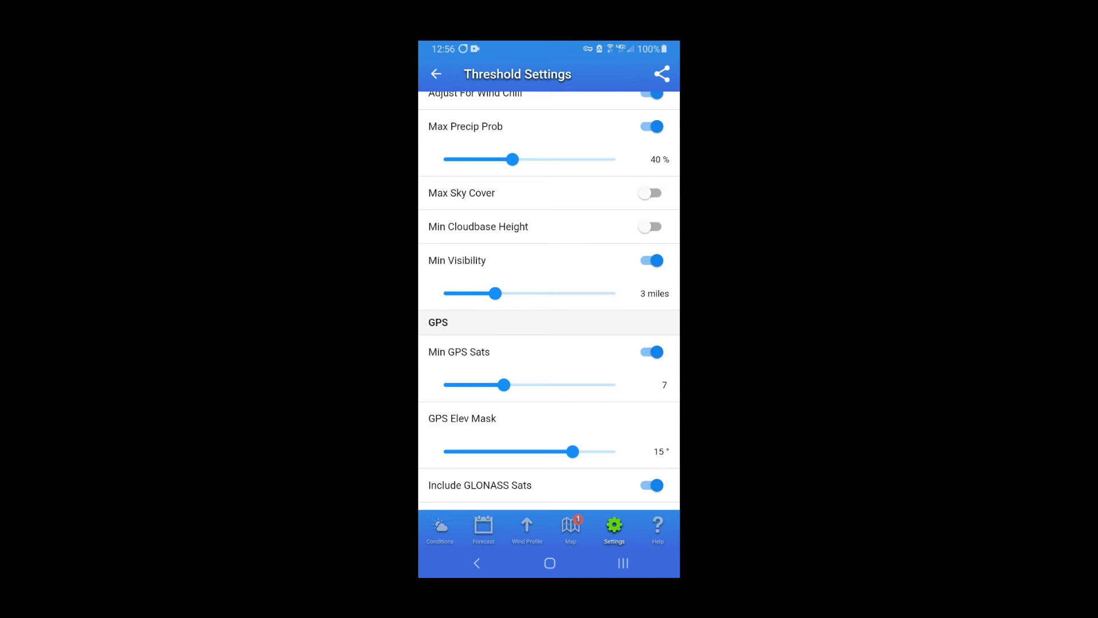
pyautogui.scroll(-3)
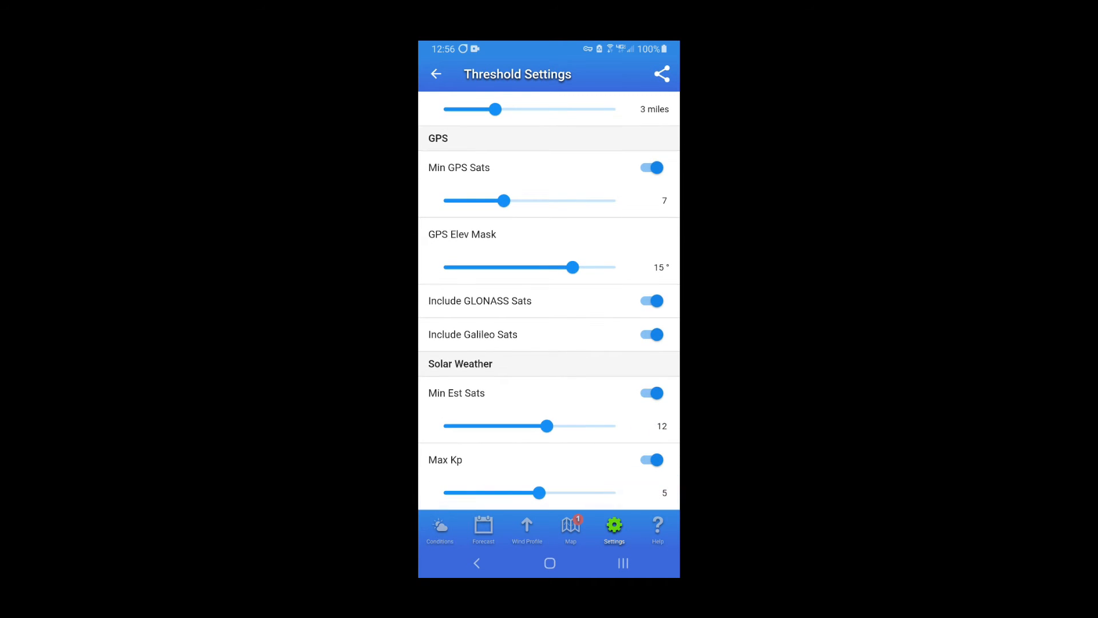